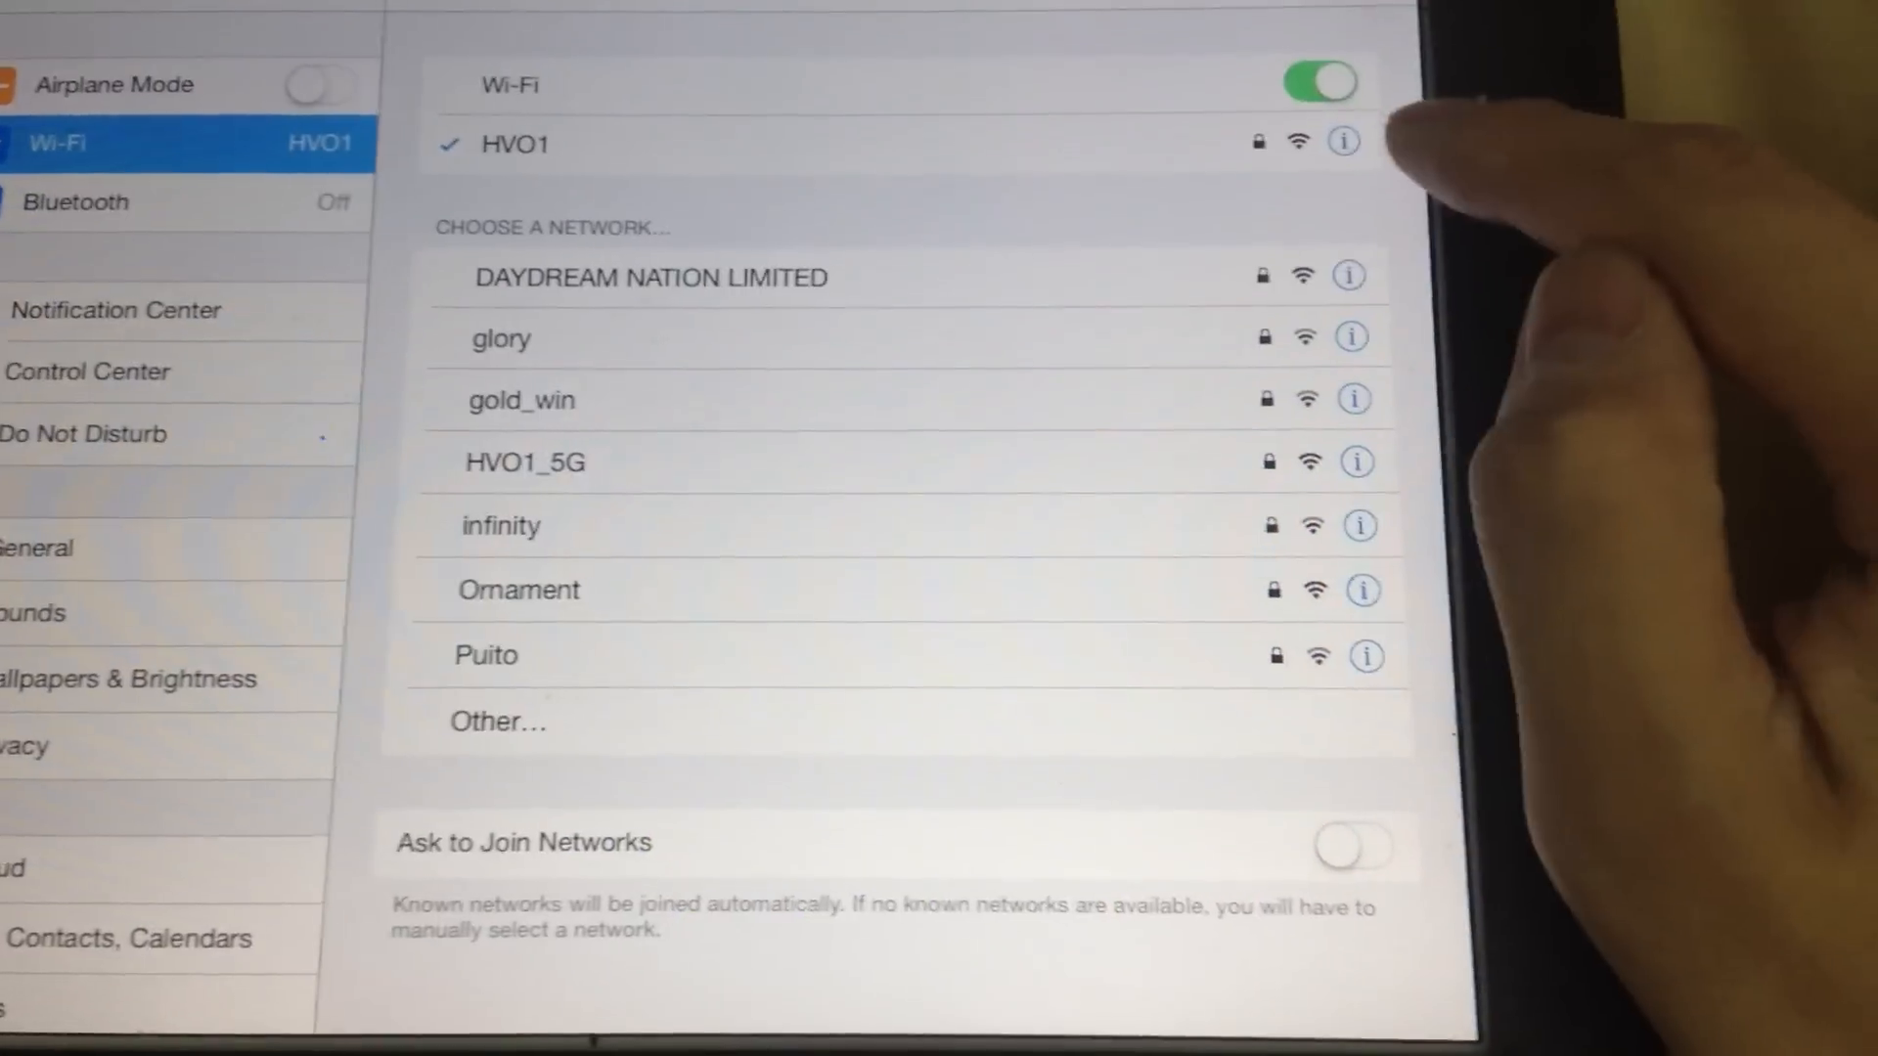
Forget the connected HVO1 network from its details, leaving Wi-Fi Not Connected.
{"action": "left_click", "coordinate": [1342, 141]}
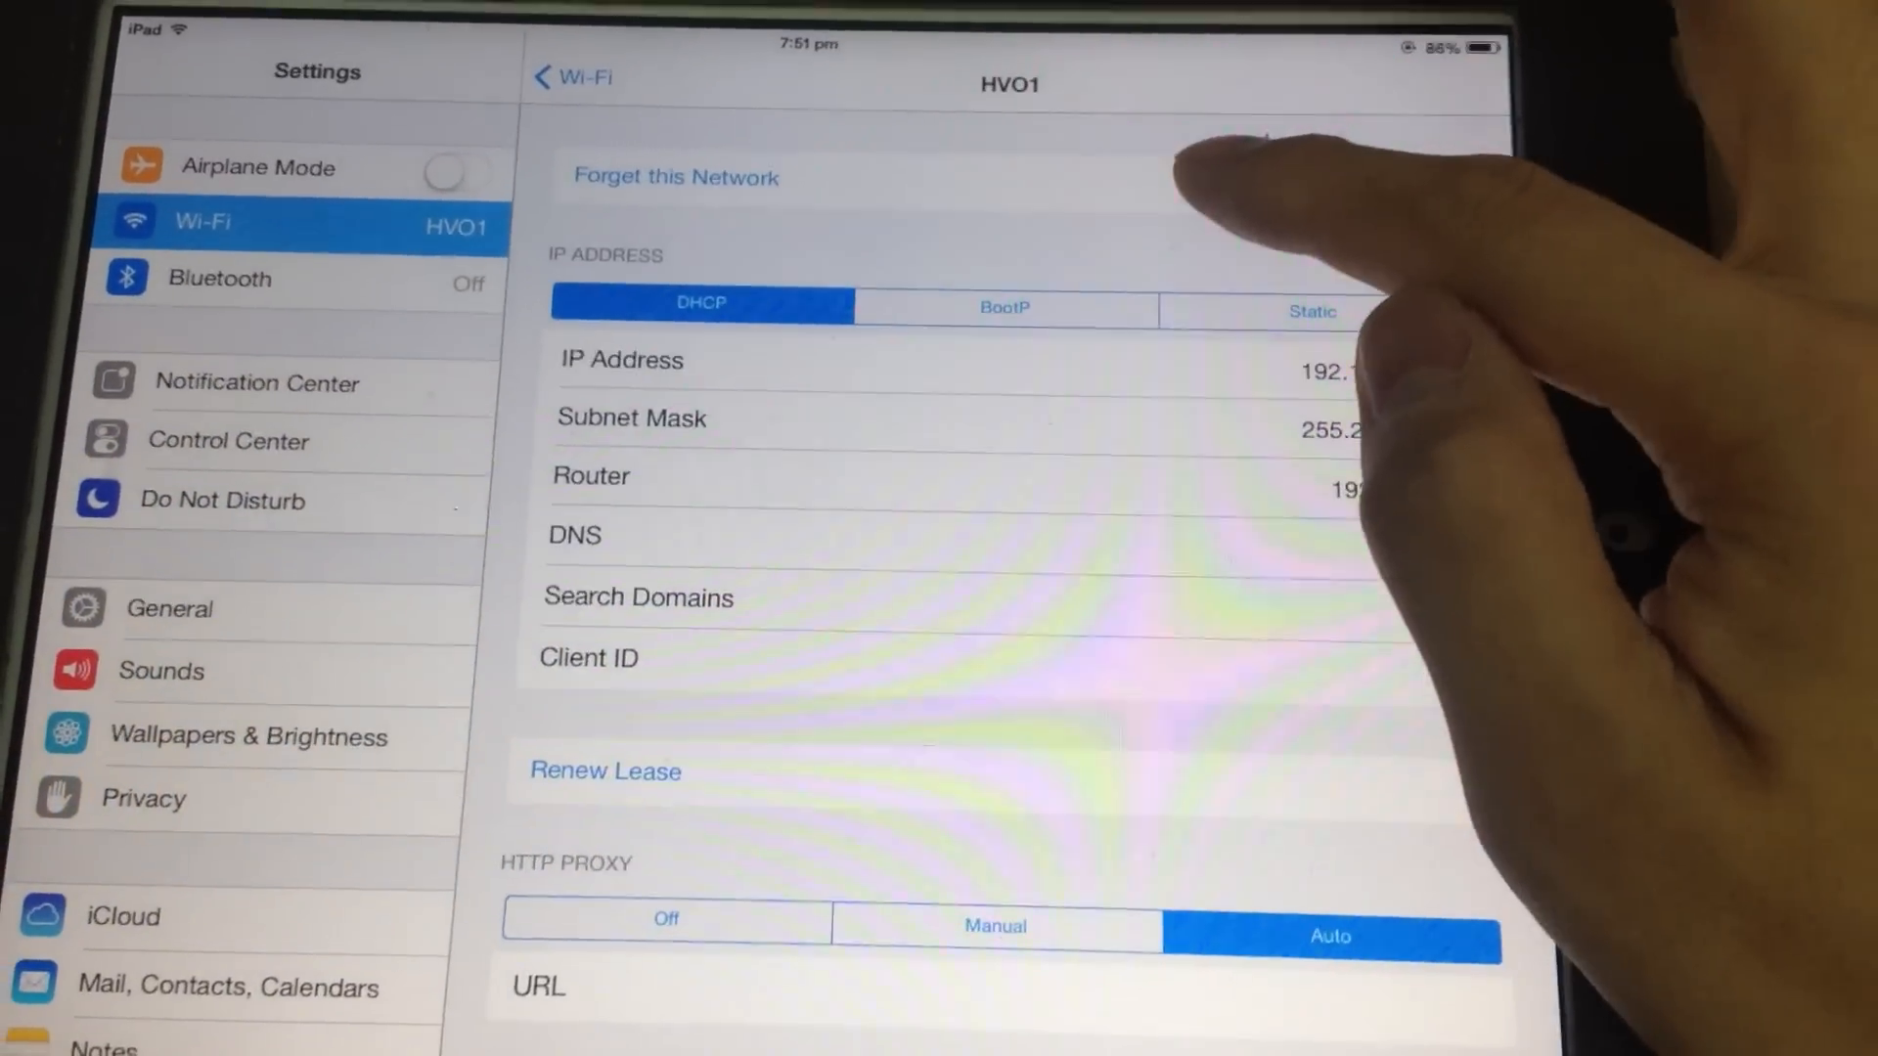
{"action": "left_click", "coordinate": [673, 176]}
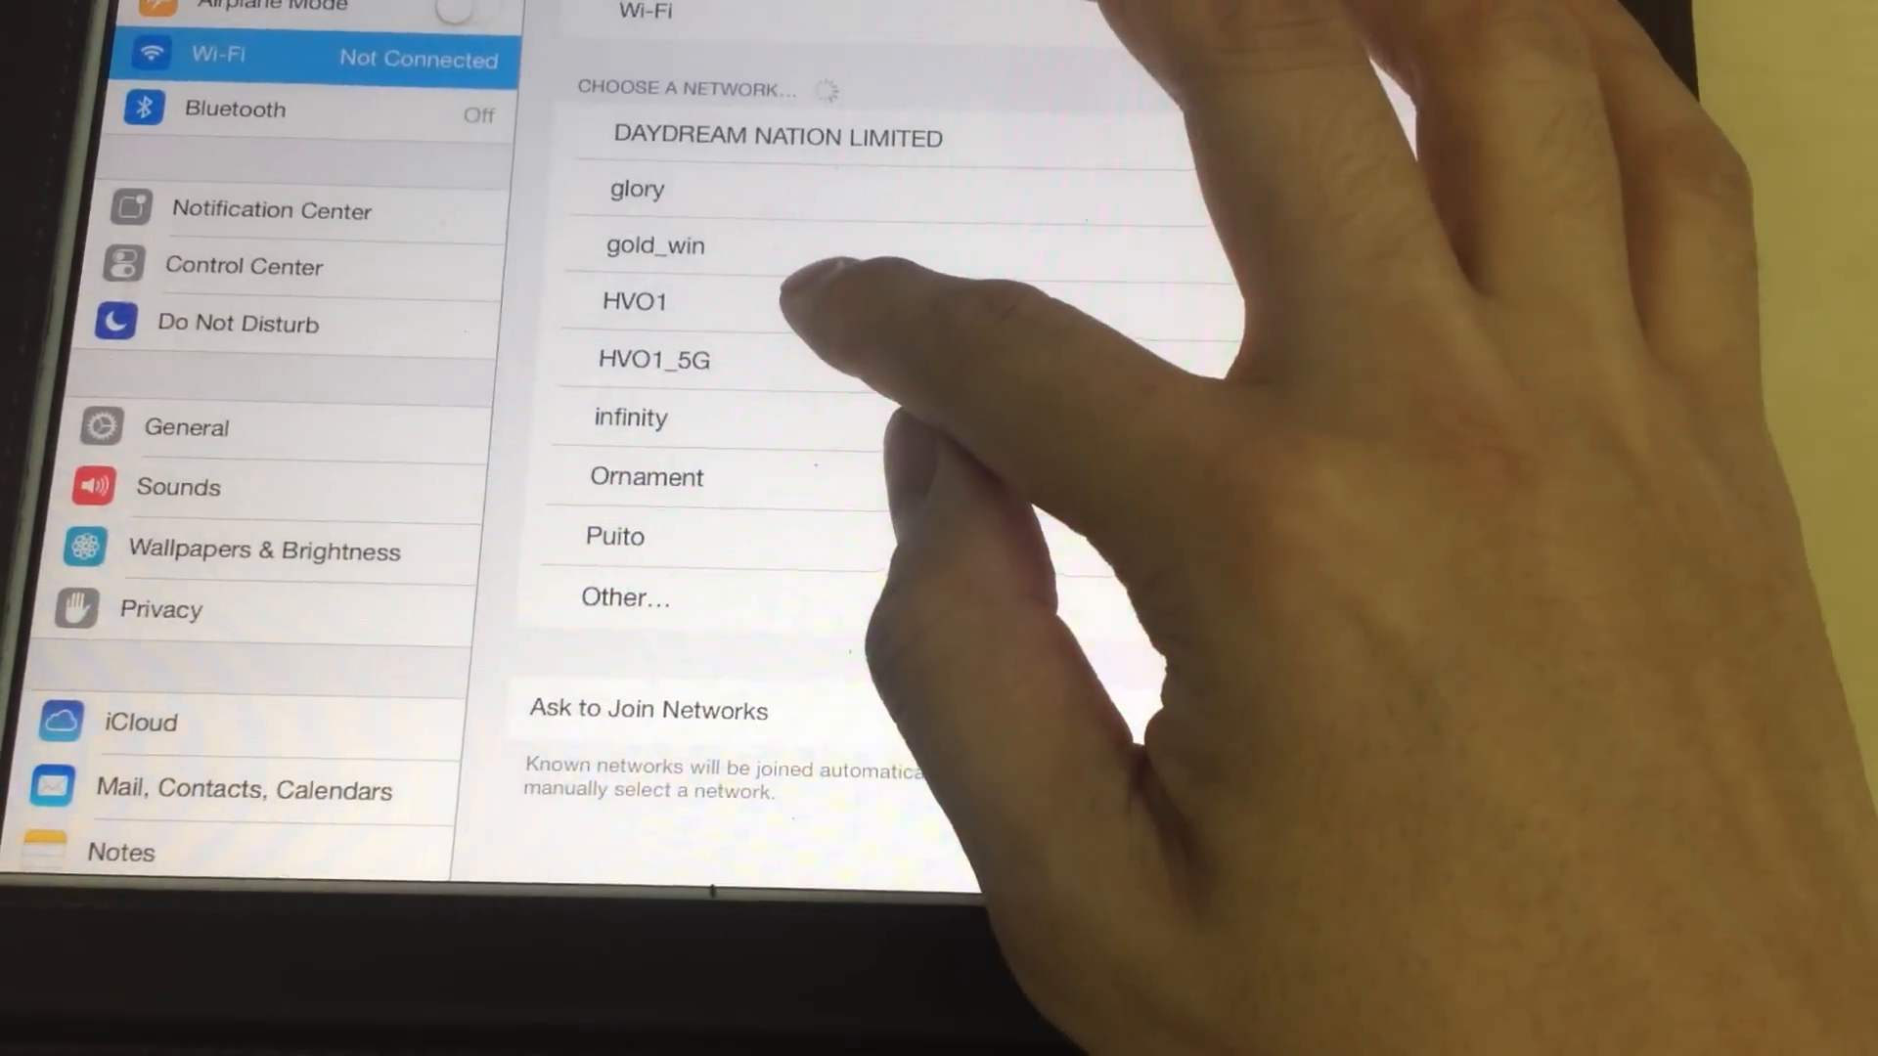
Select HVO1 from the network list, enter its password and join it.
{"action": "left_click", "coordinate": [634, 301]}
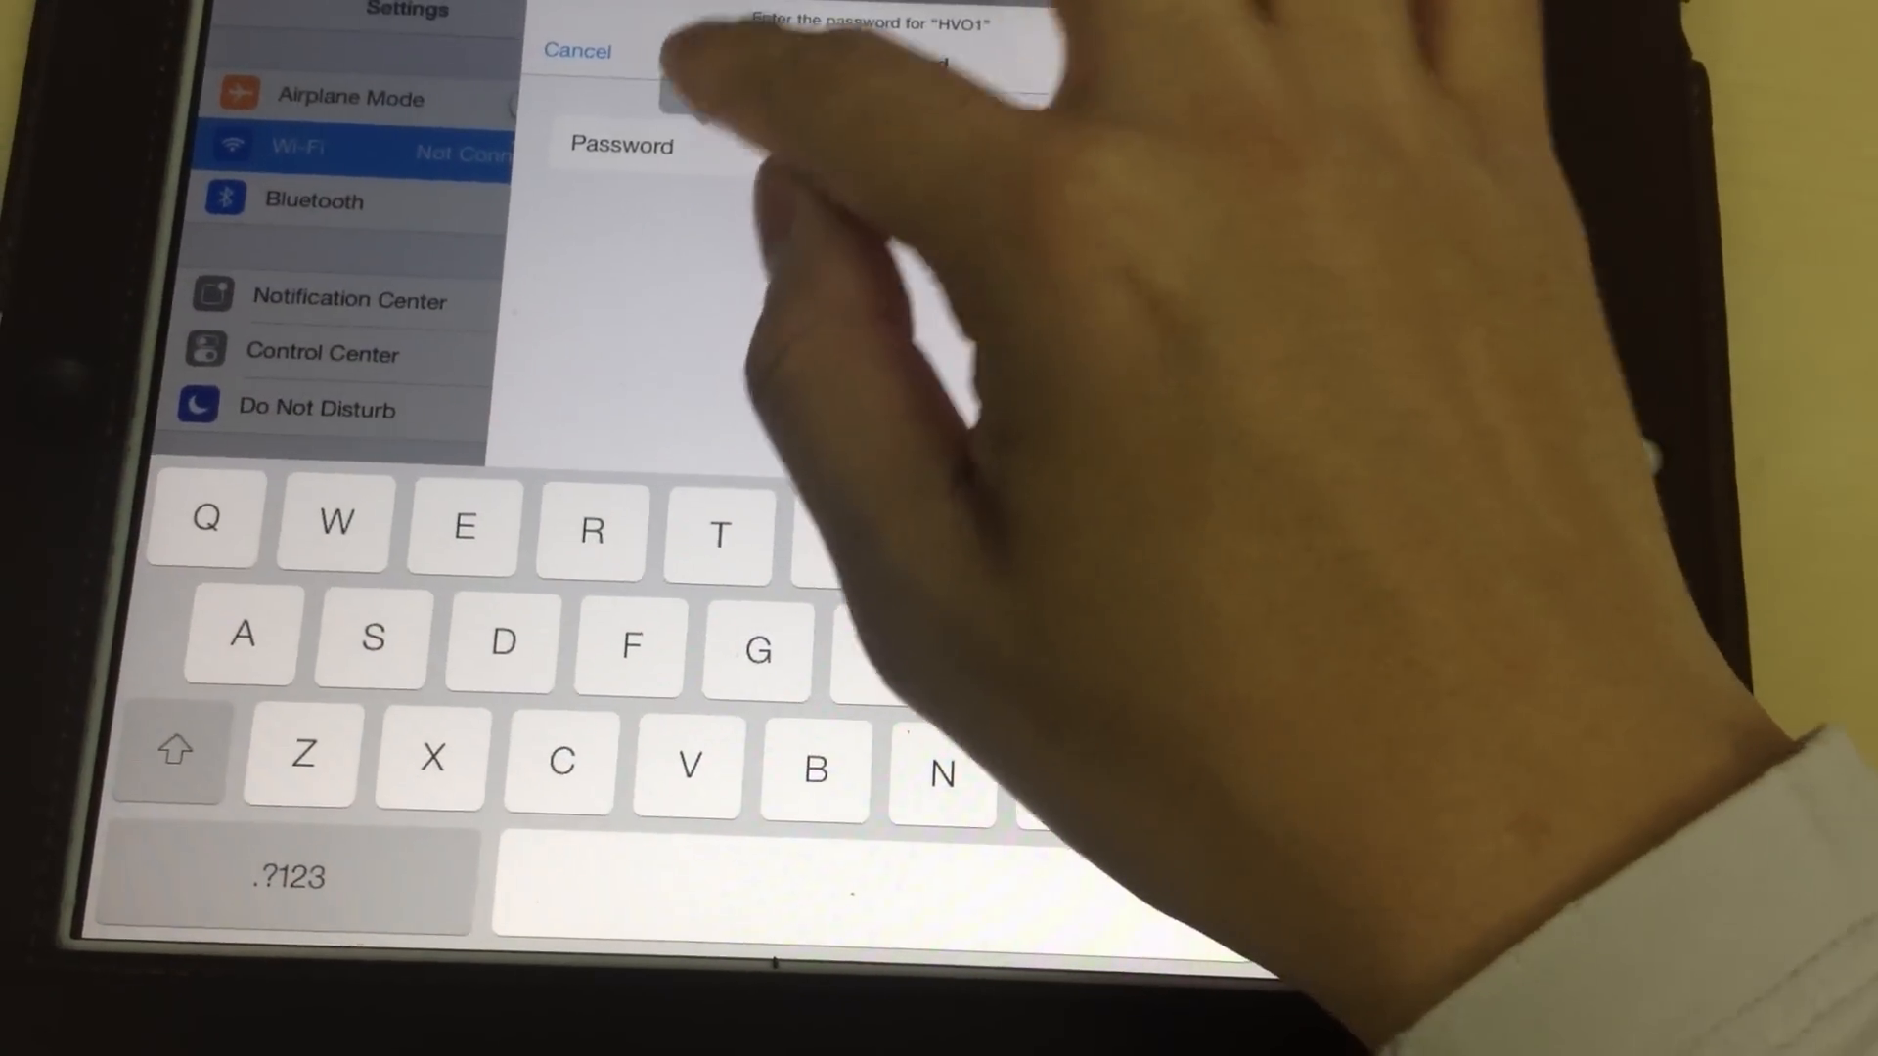
{"action": "type", "text": "password"}
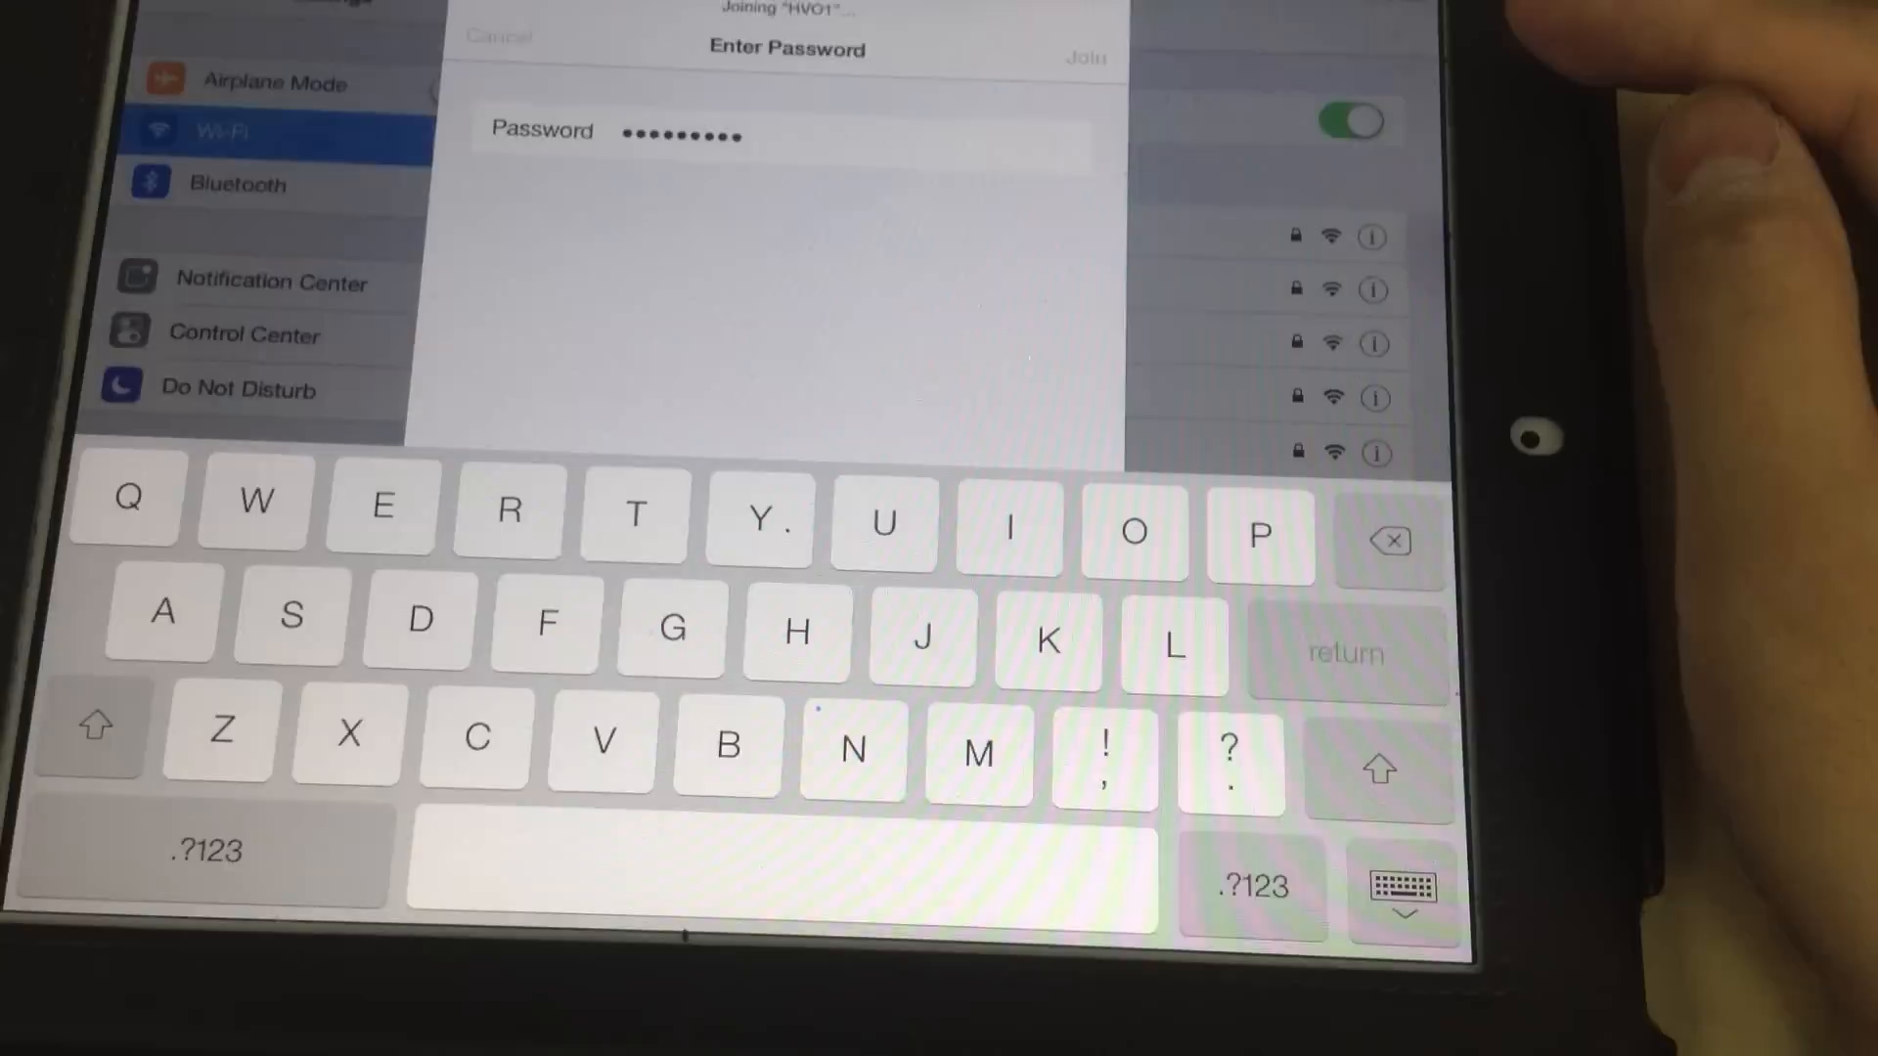
{"action": "left_click", "coordinate": [1083, 57]}
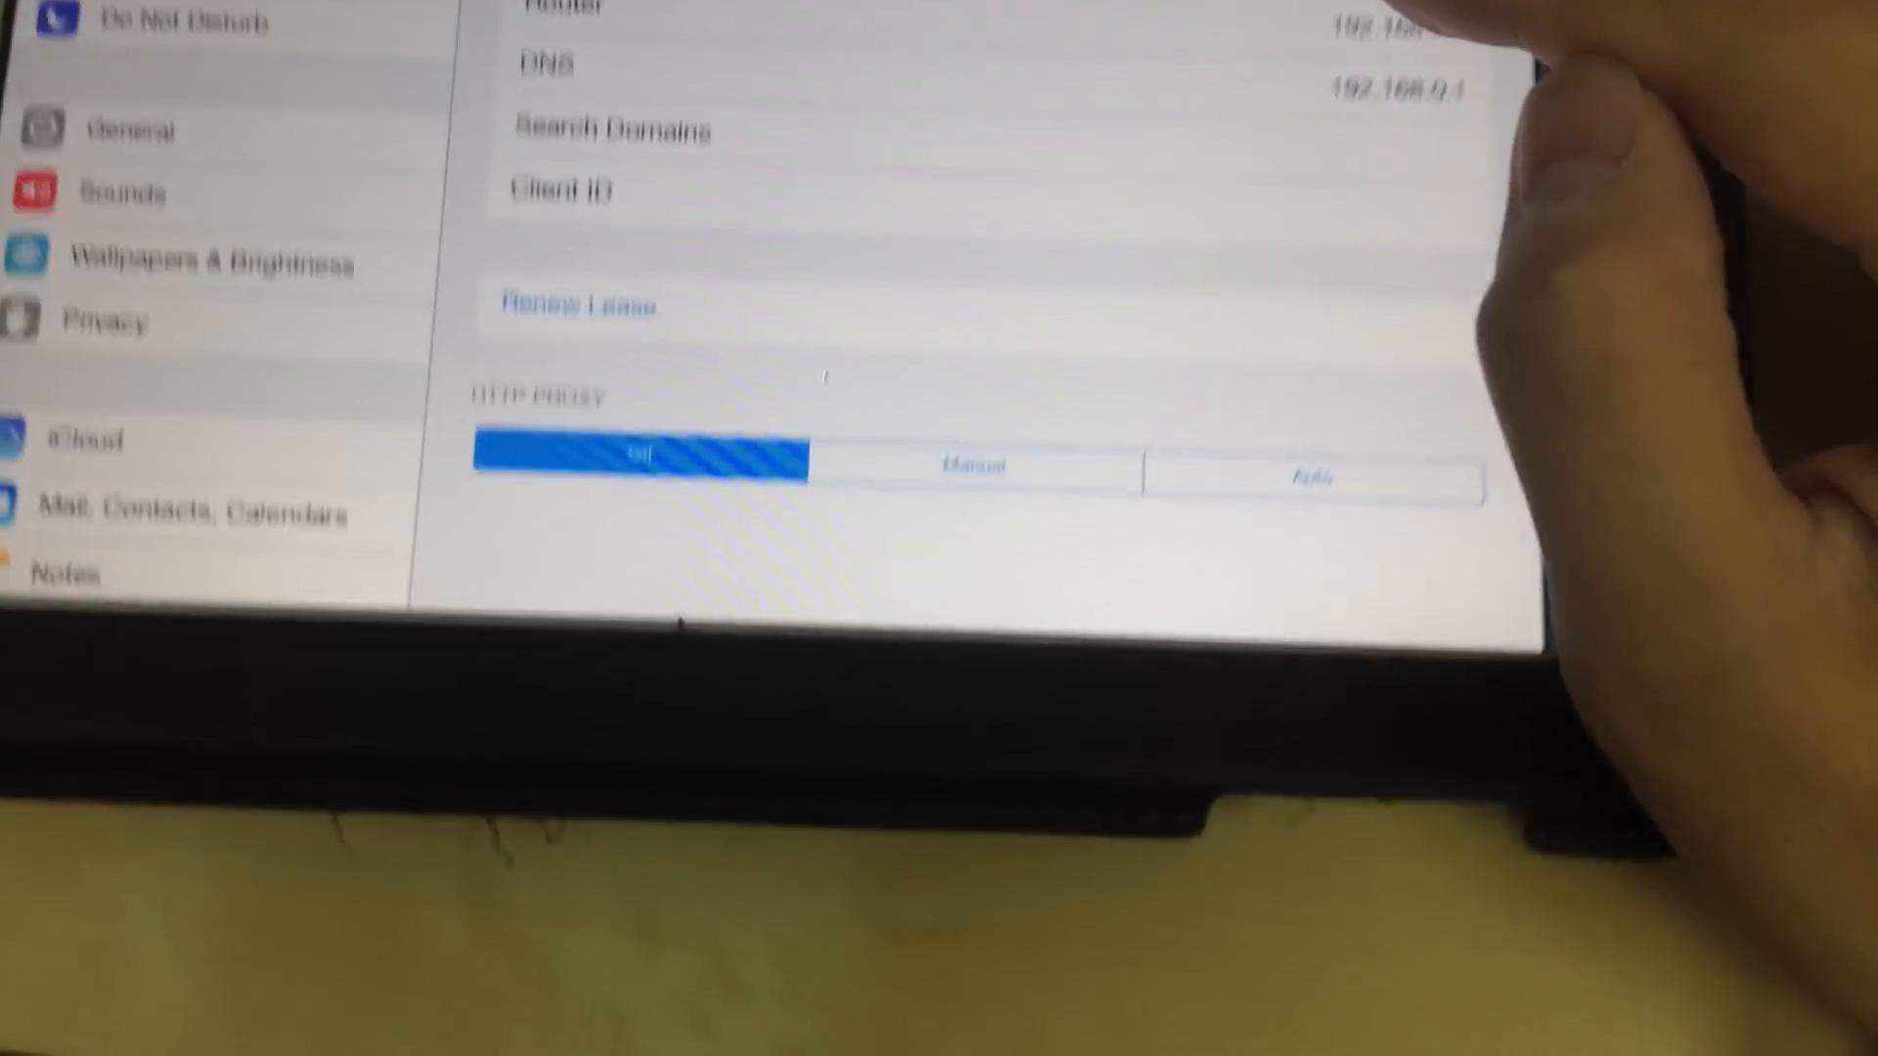
Begin editing the DNS server entry in HVO1's network details.
{"action": "left_click", "coordinate": [1533, 790]}
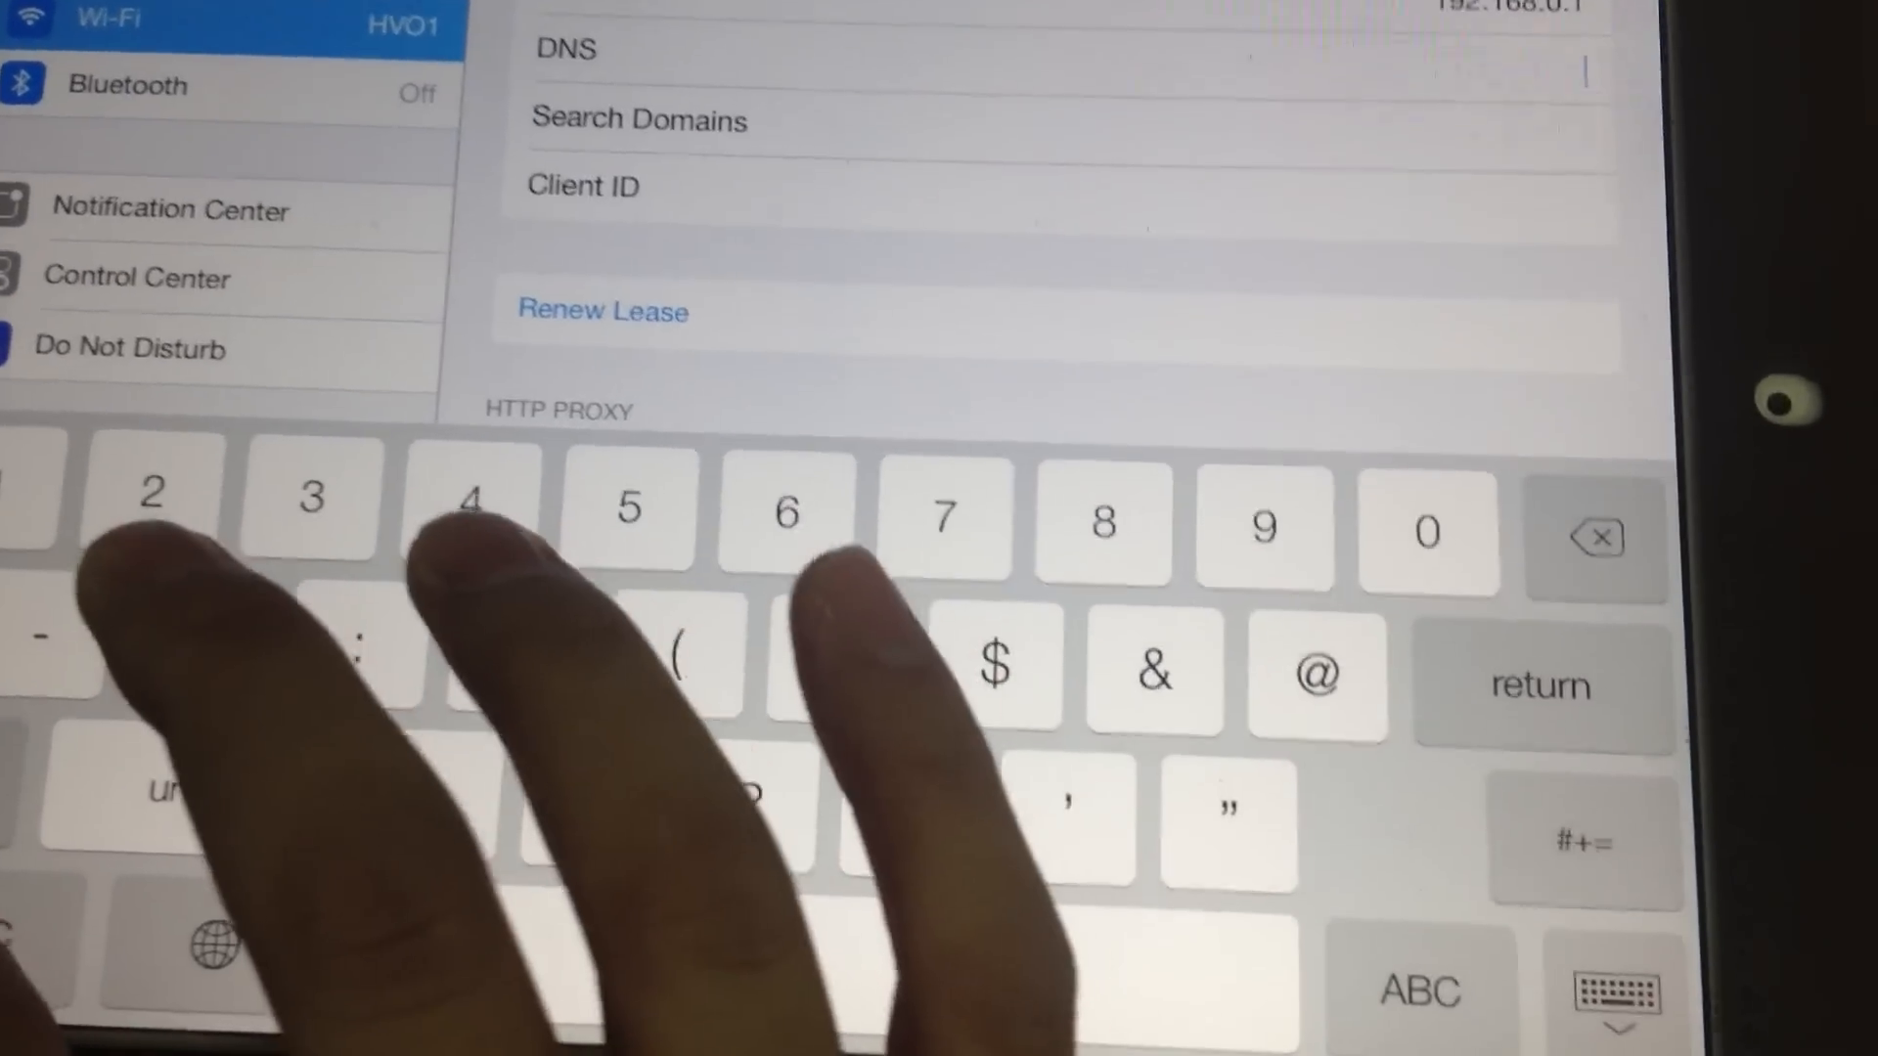
Replace HVO1's DNS server address with 8.8.8.8.
{"action": "type", "text": "8"}
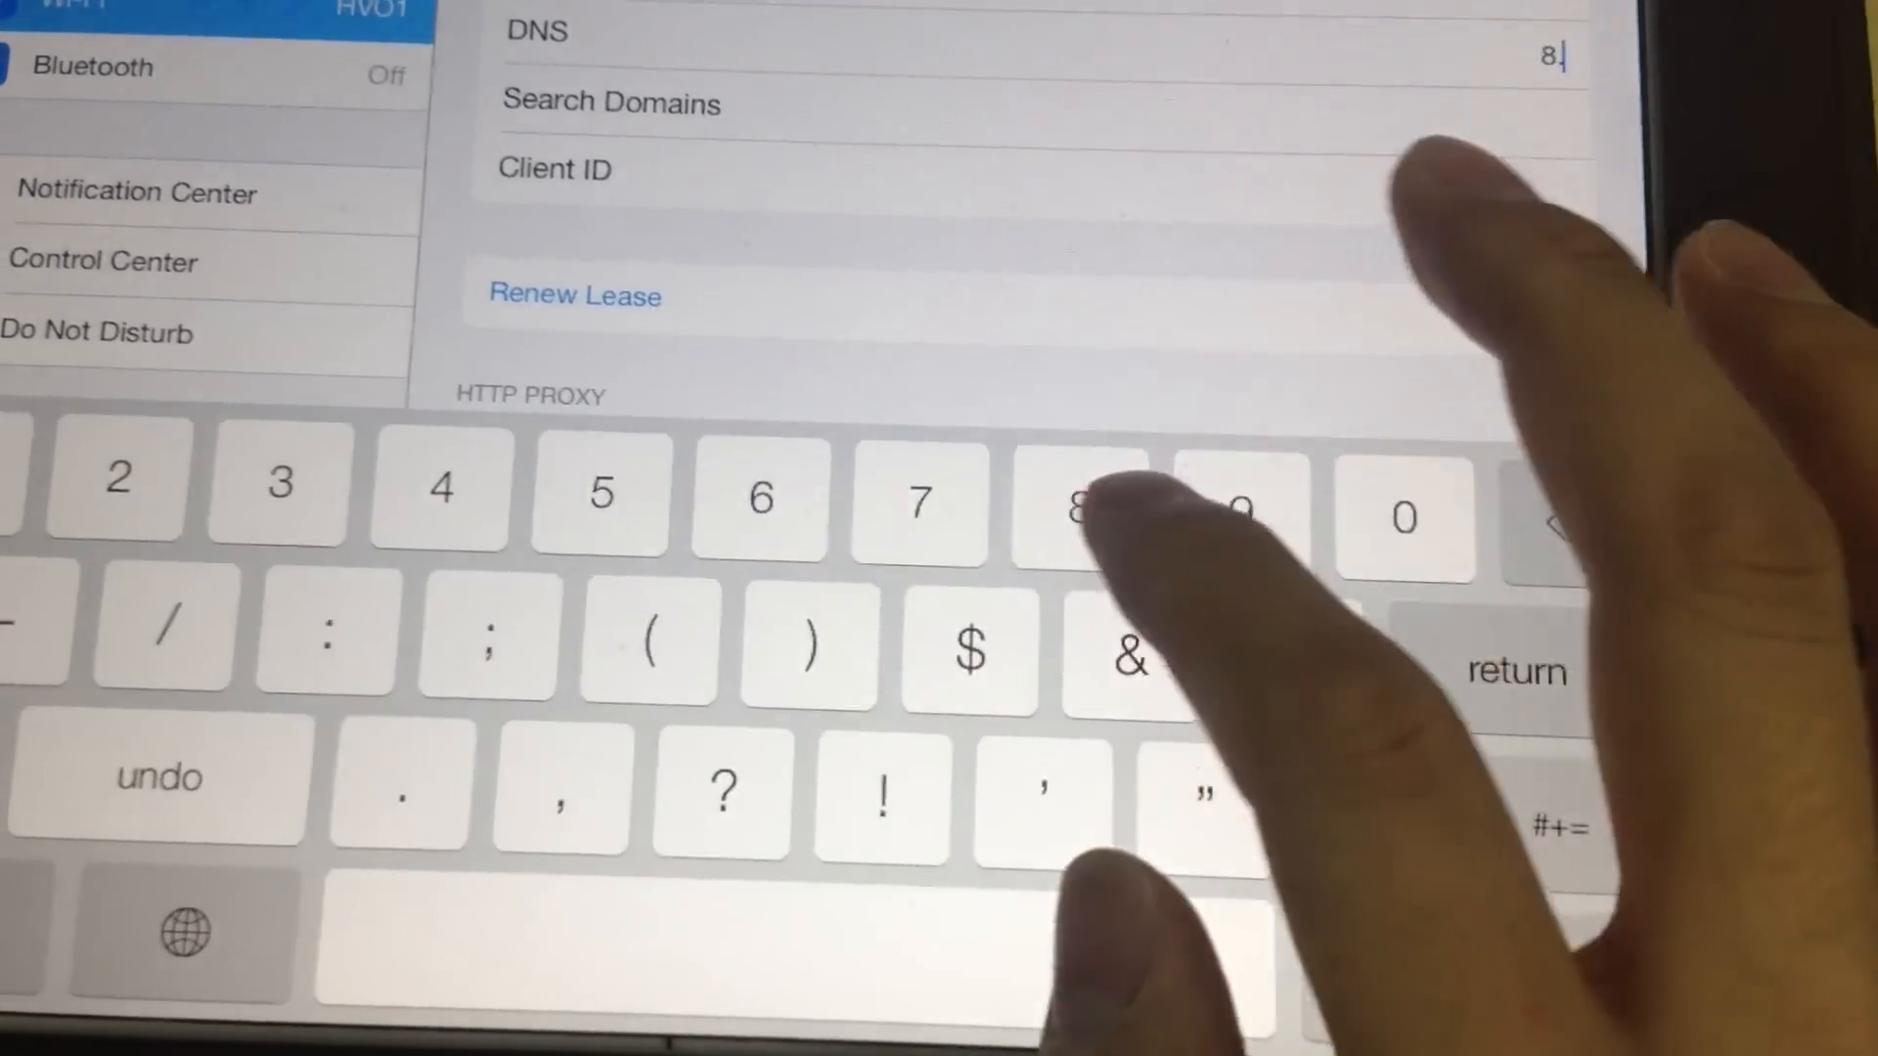
{"action": "type", "text": ".8.8"}
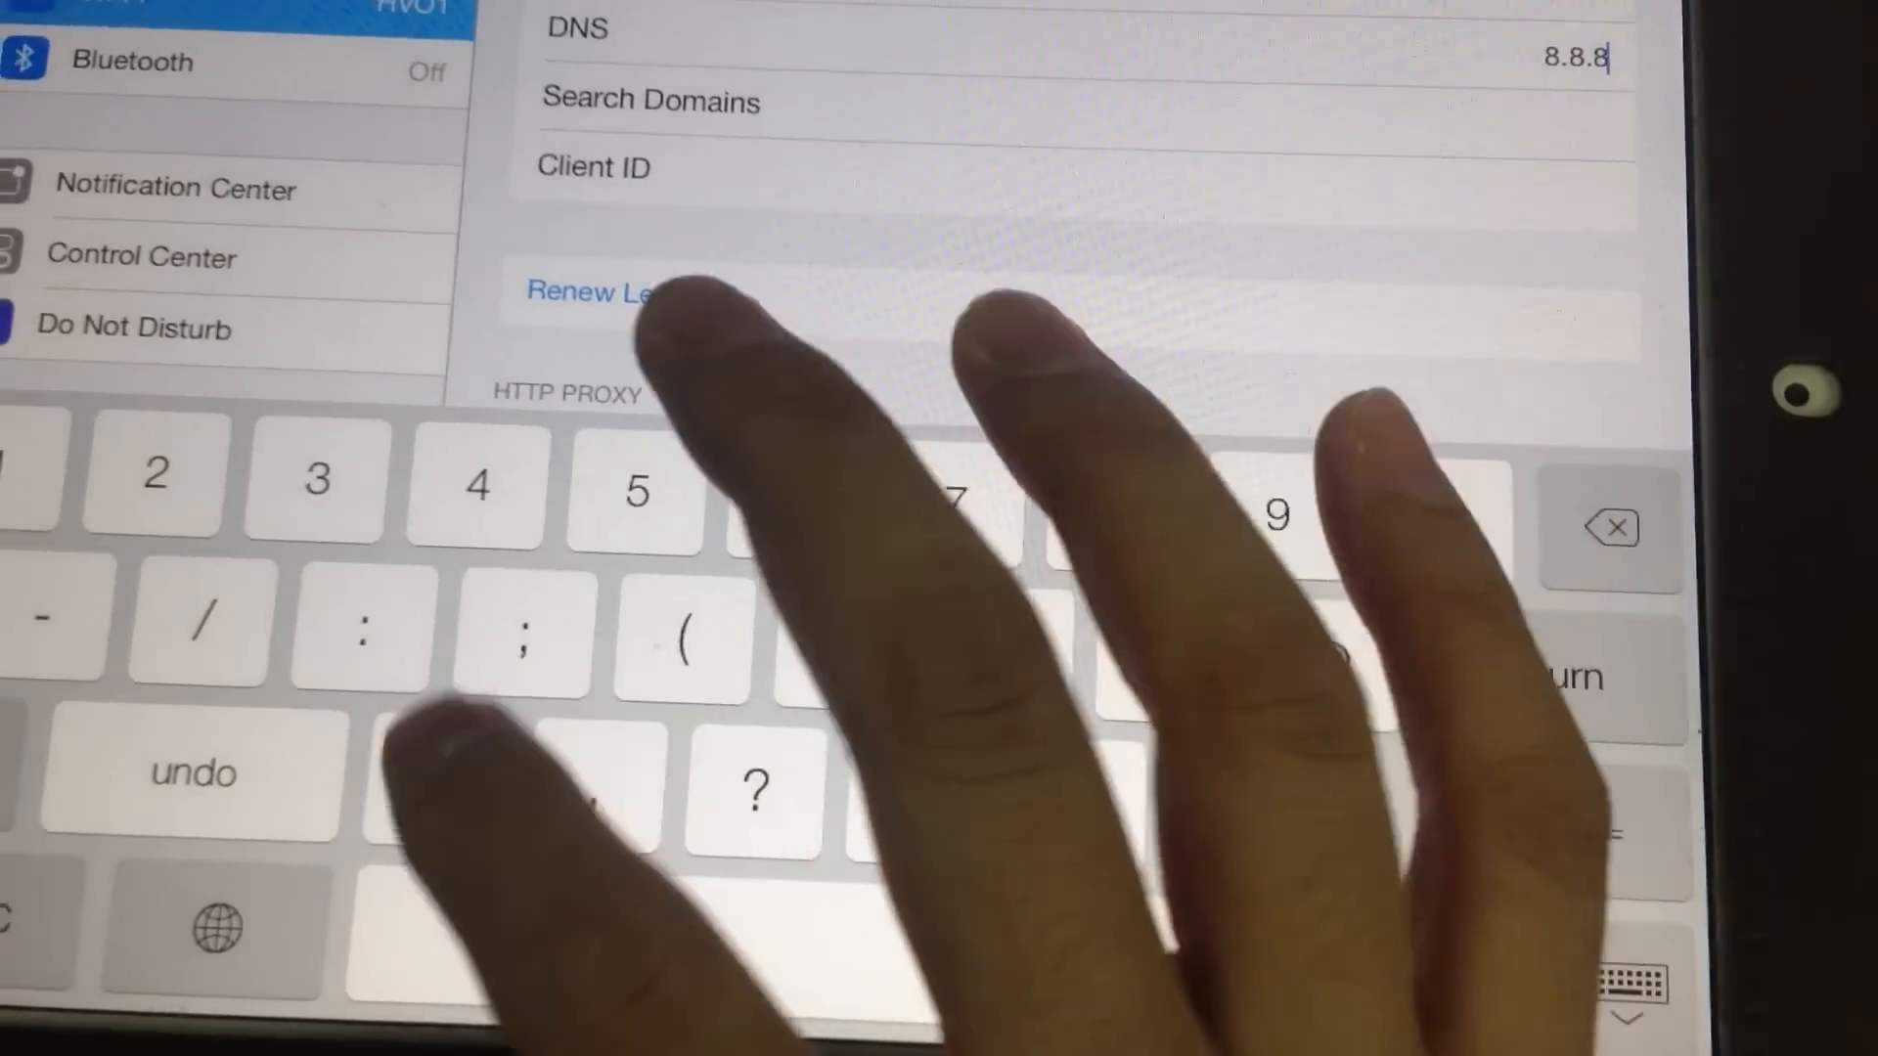
{"action": "type", "text": "8"}
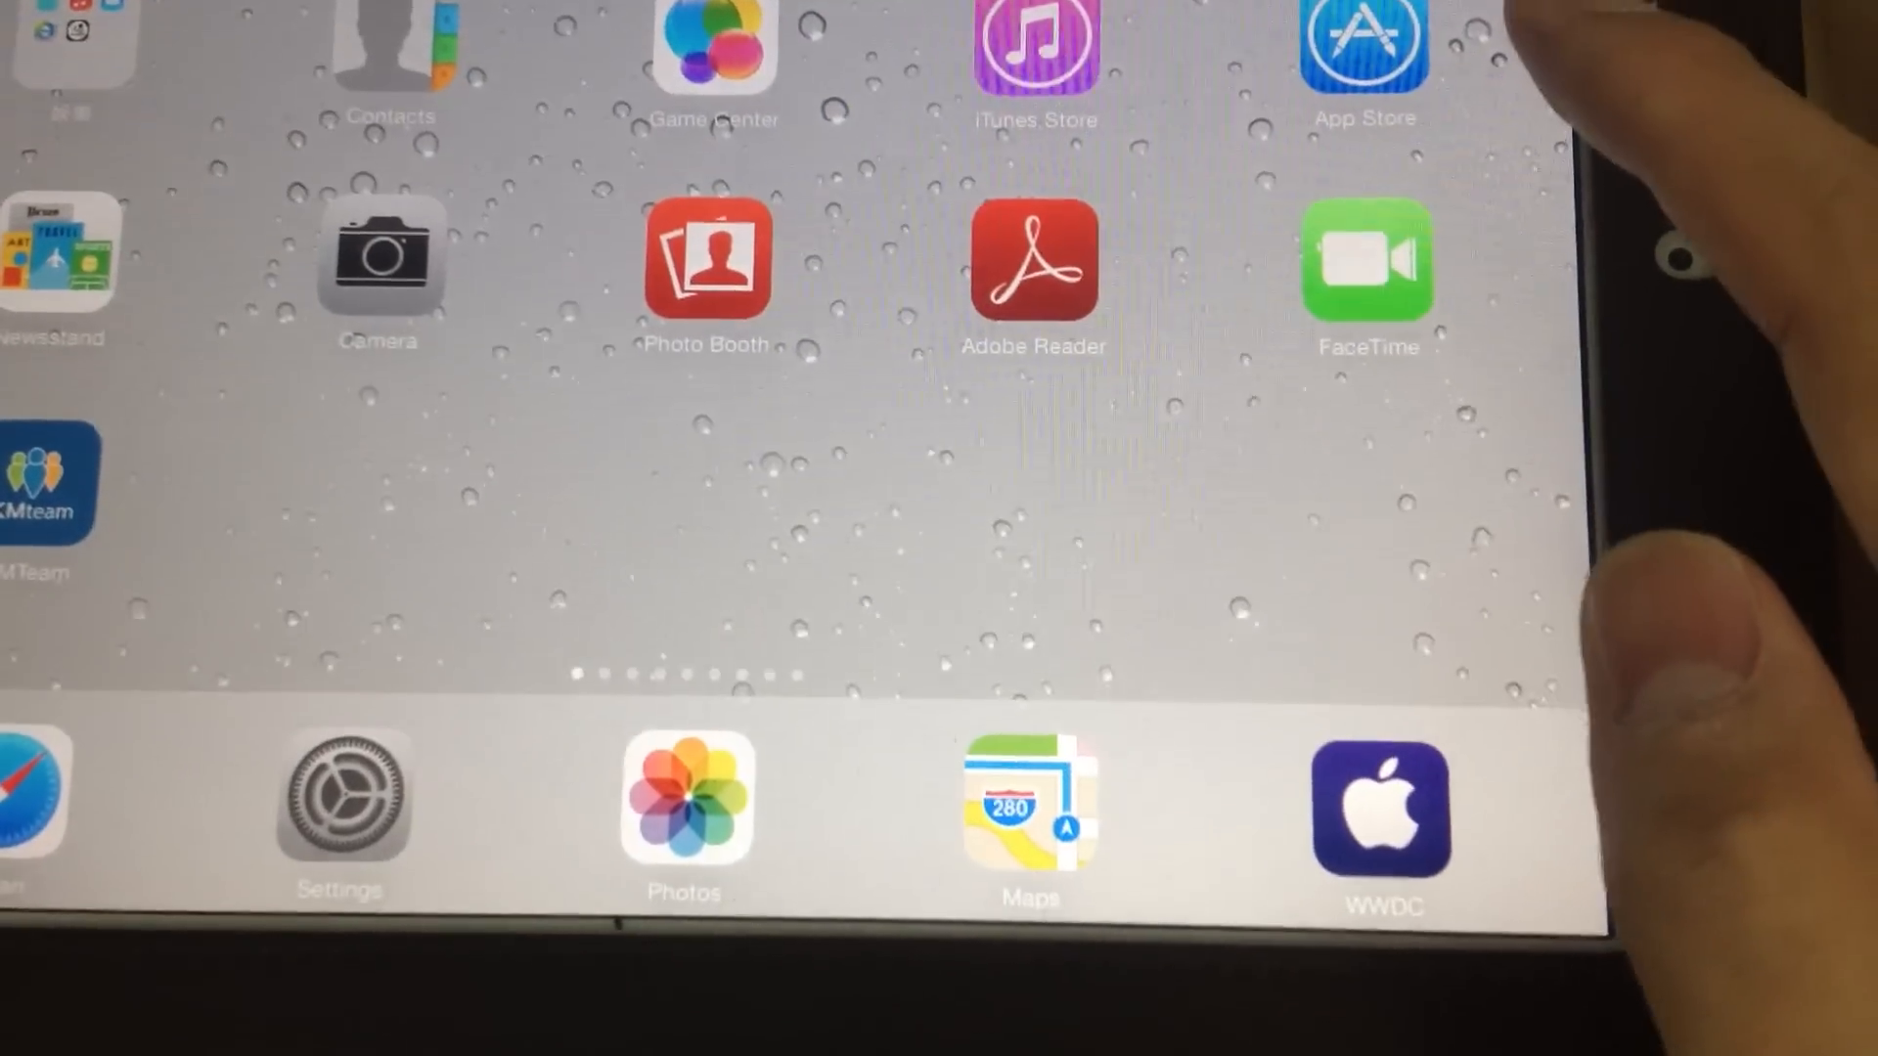
Launch the App Store so its featured page loads with Editors' Choice listings.
{"action": "left_click", "coordinate": [1362, 47]}
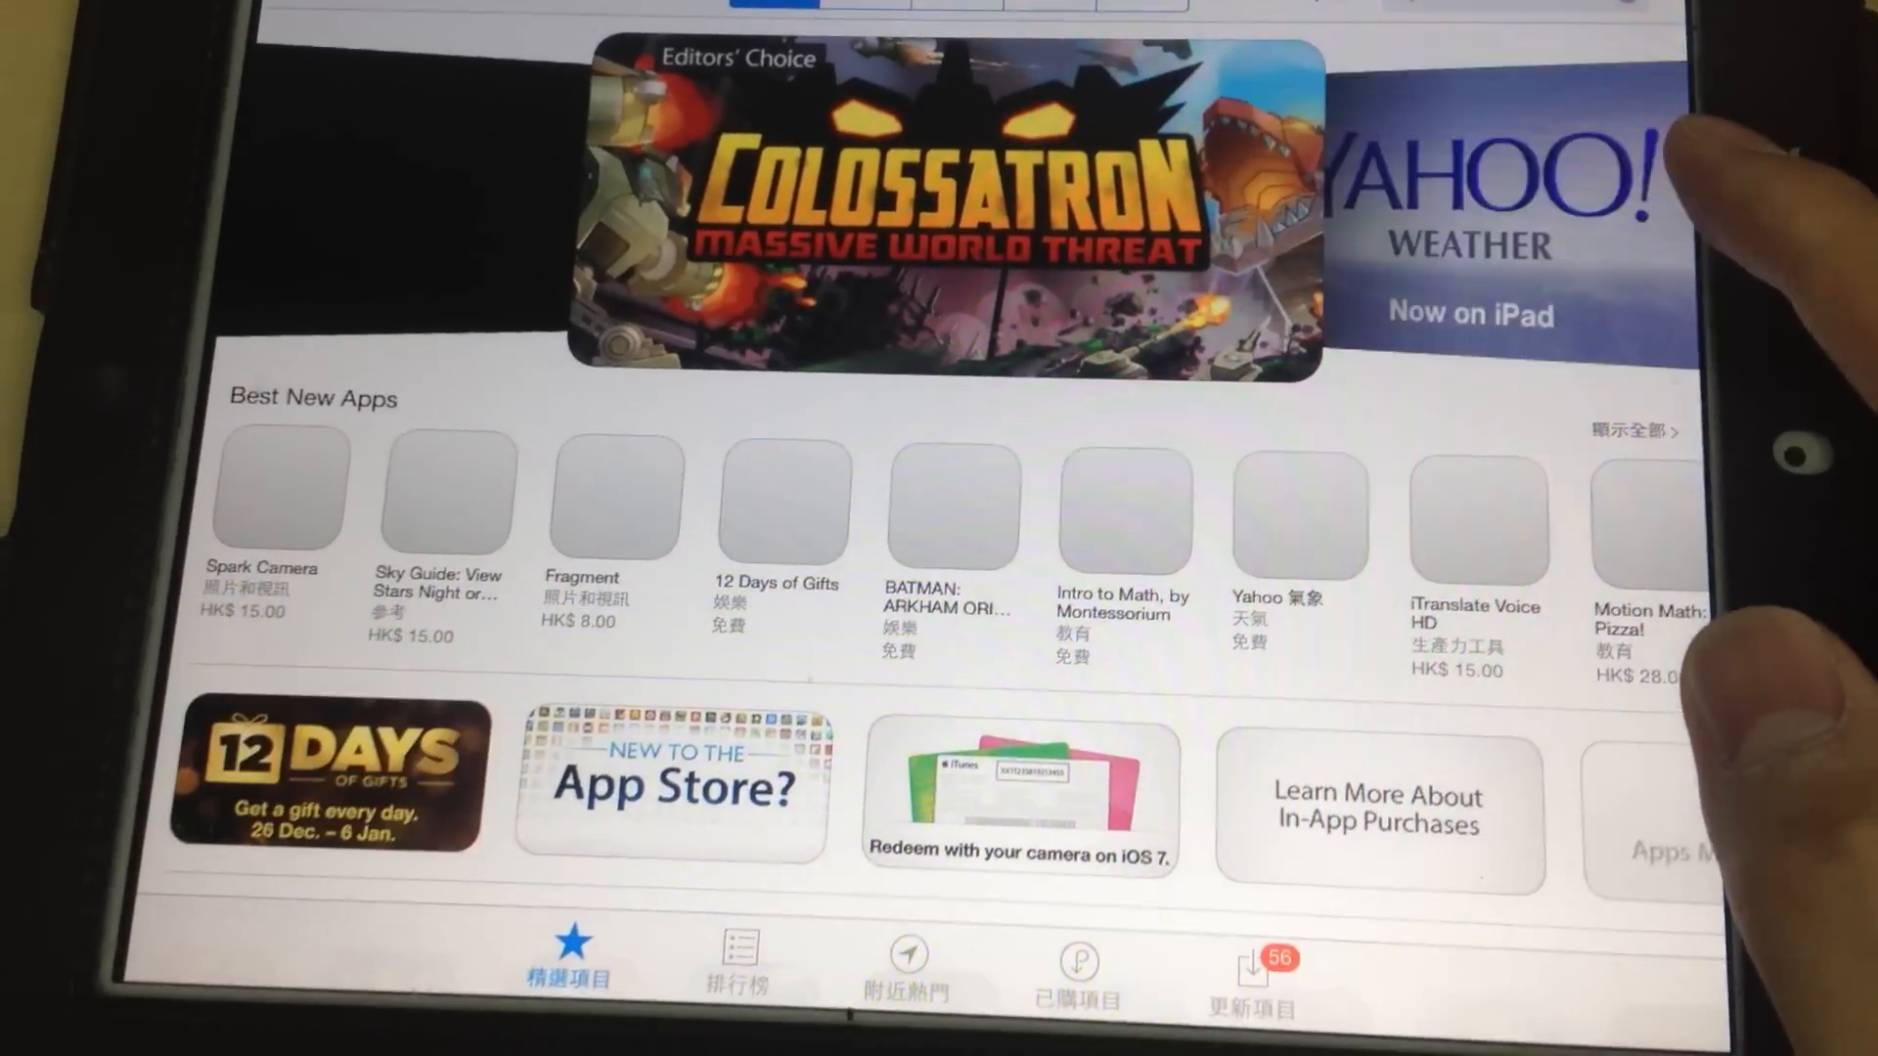